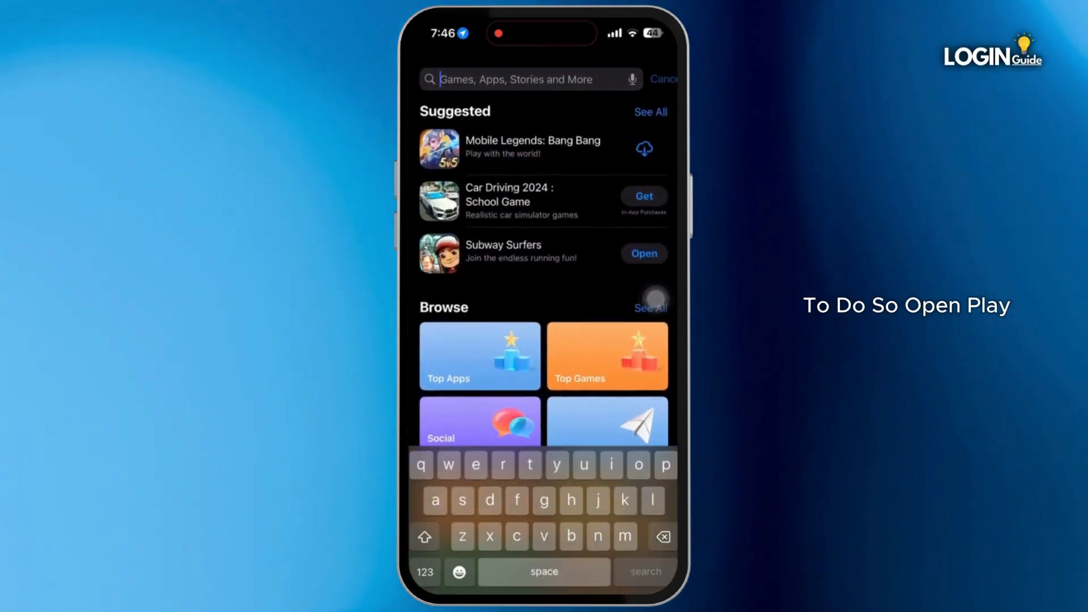
Step: Search the App Store for "lock", pick the locket suggestion and check Locket Widget's Update/Open state
text(lock)
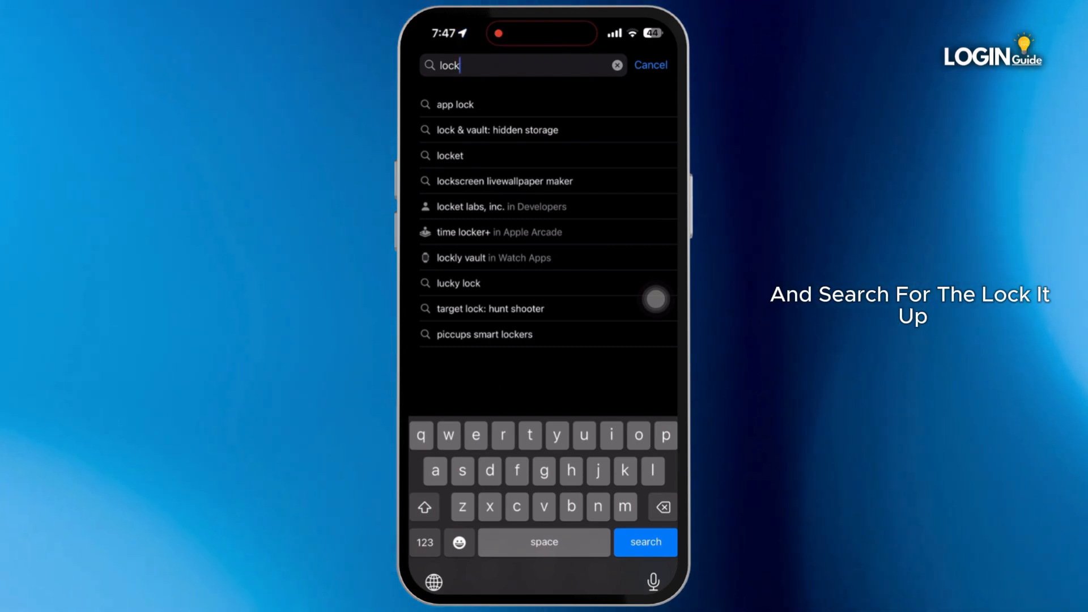
click(449, 155)
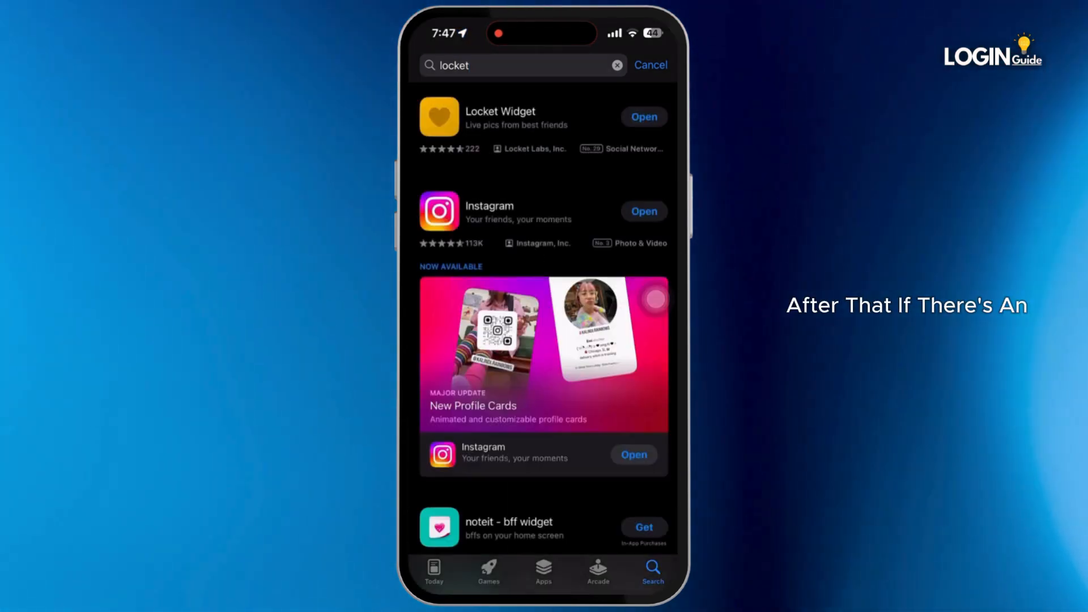
click(500, 117)
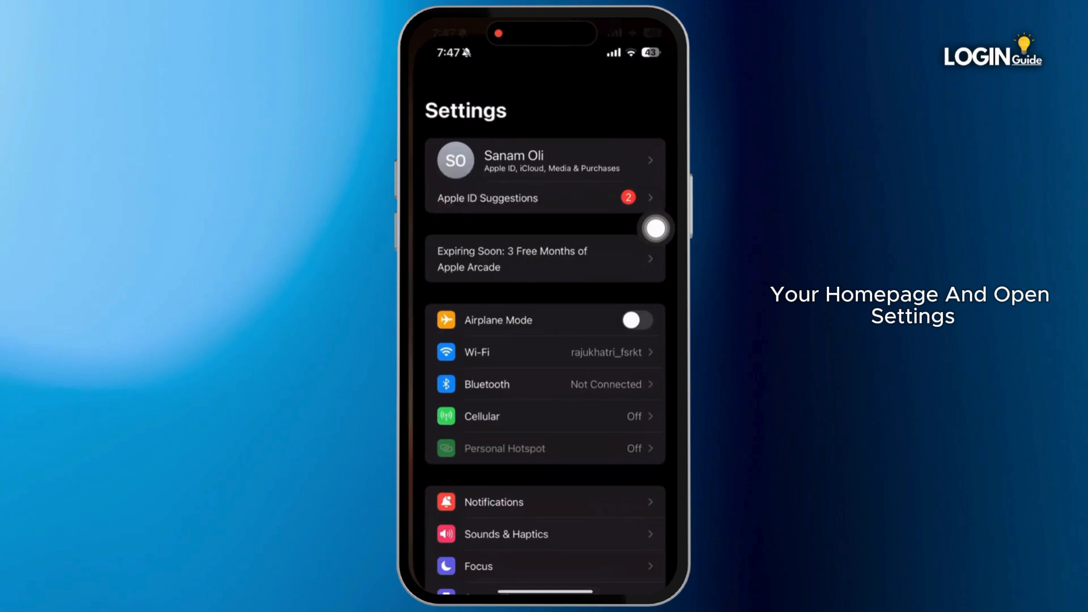
Step: View the connected Wi-Fi network's details and security, then return to the network list
click(476, 351)
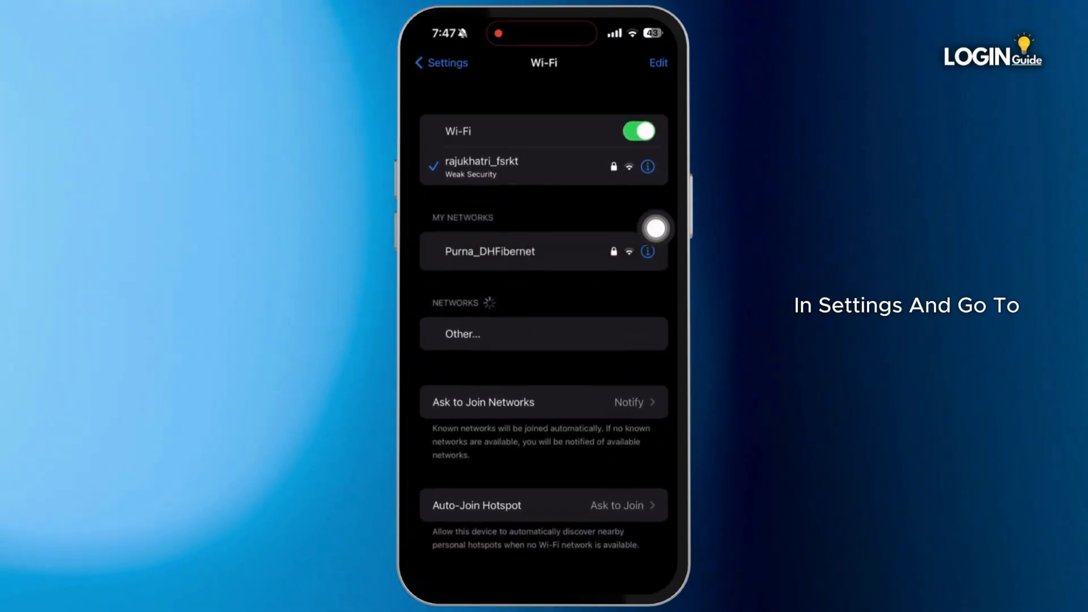
click(647, 166)
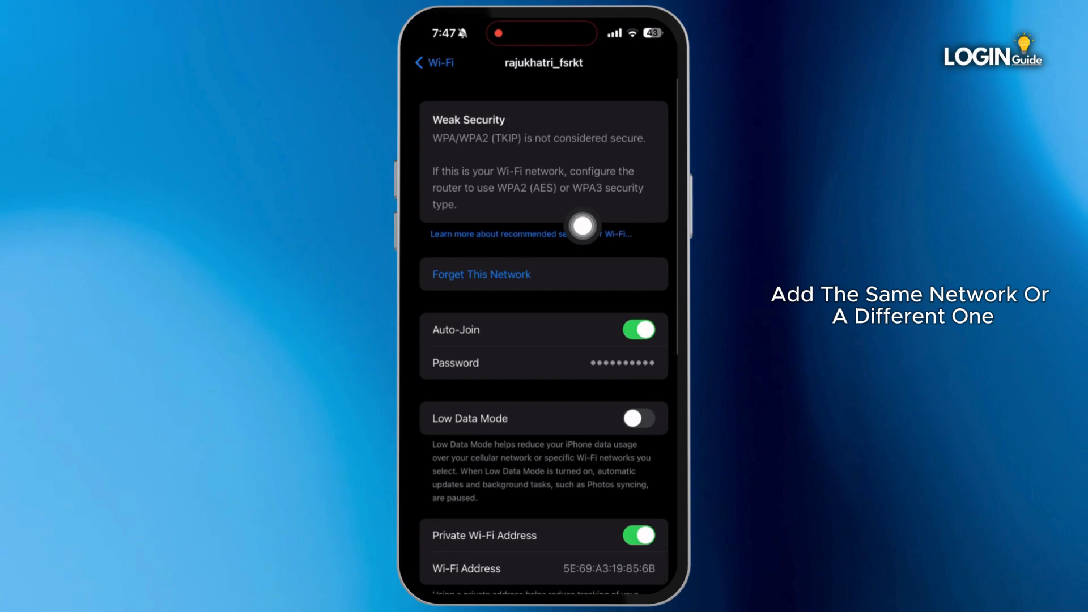
click(433, 62)
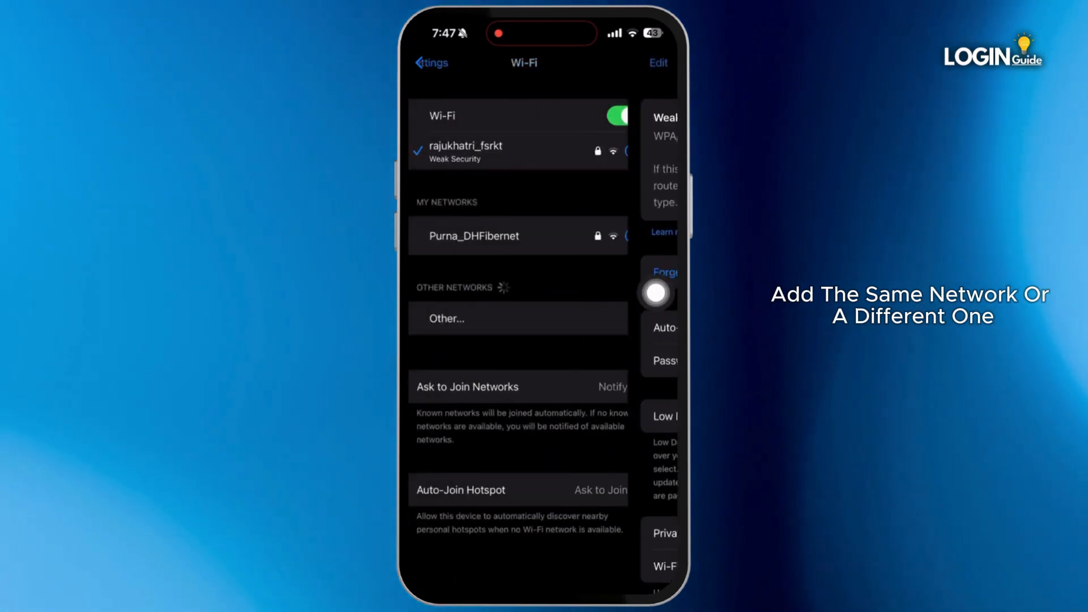
Step: In General > iPhone Storage, filter the app list with "Loc" to find Locket (146.8 MB)
click(428, 62)
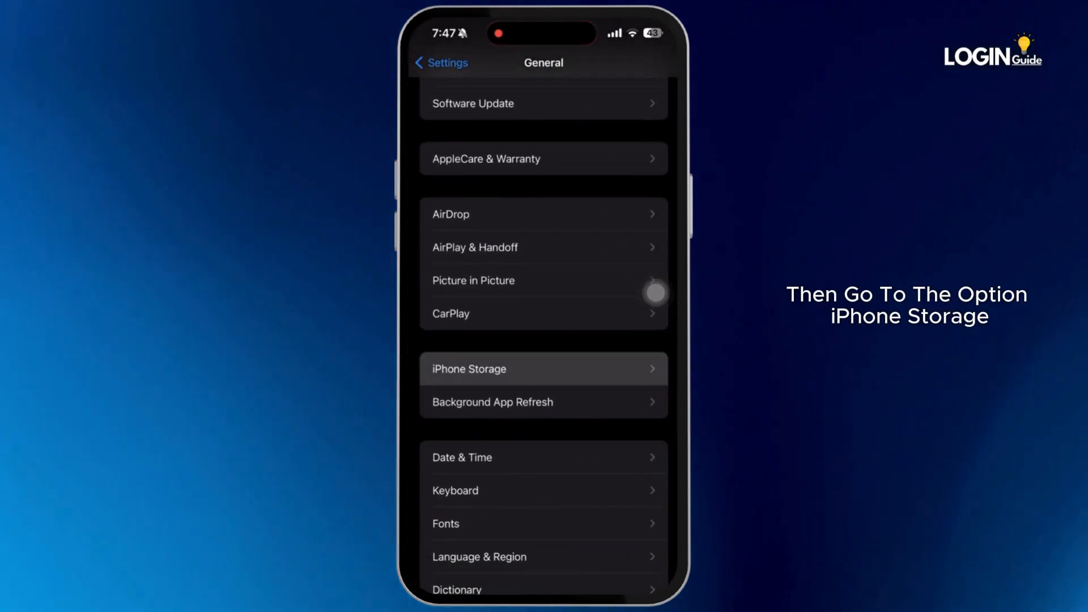
click(543, 368)
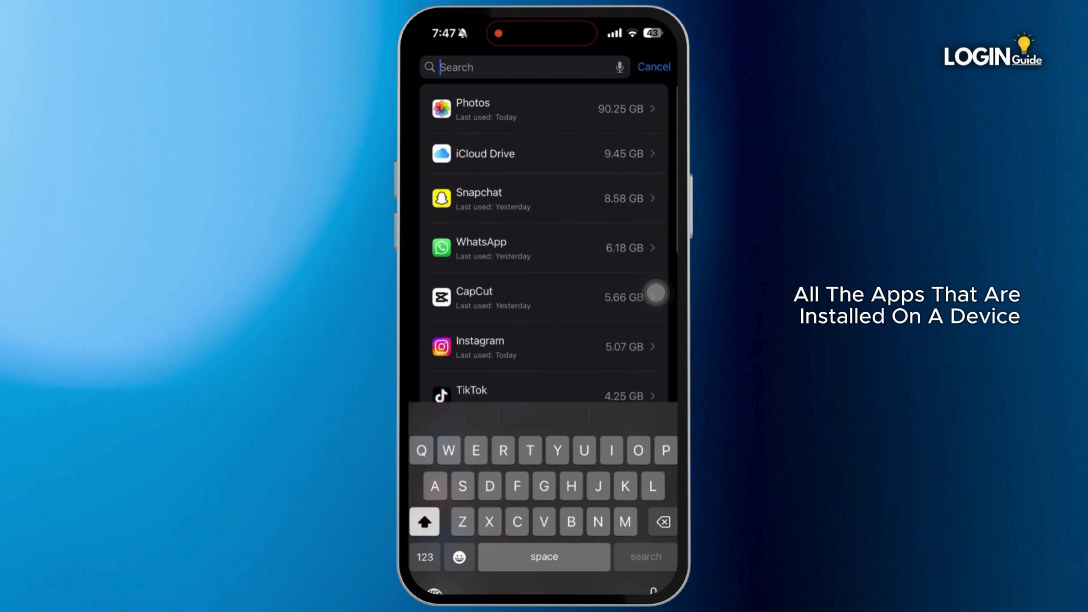
text(Loc)
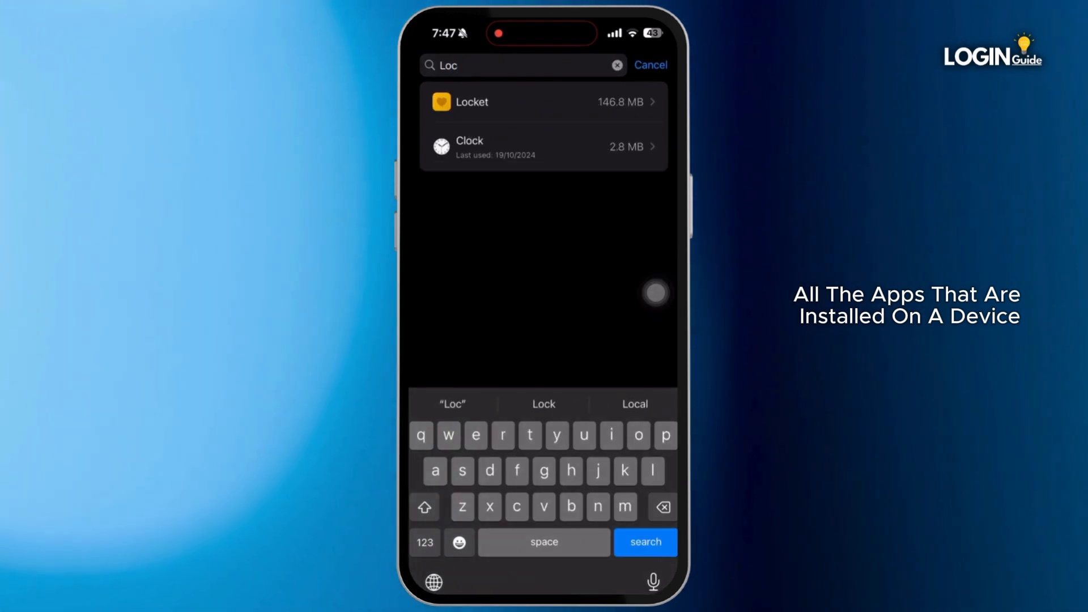
Step: Offload Locket from its storage page, keeping its documents and data
click(471, 102)
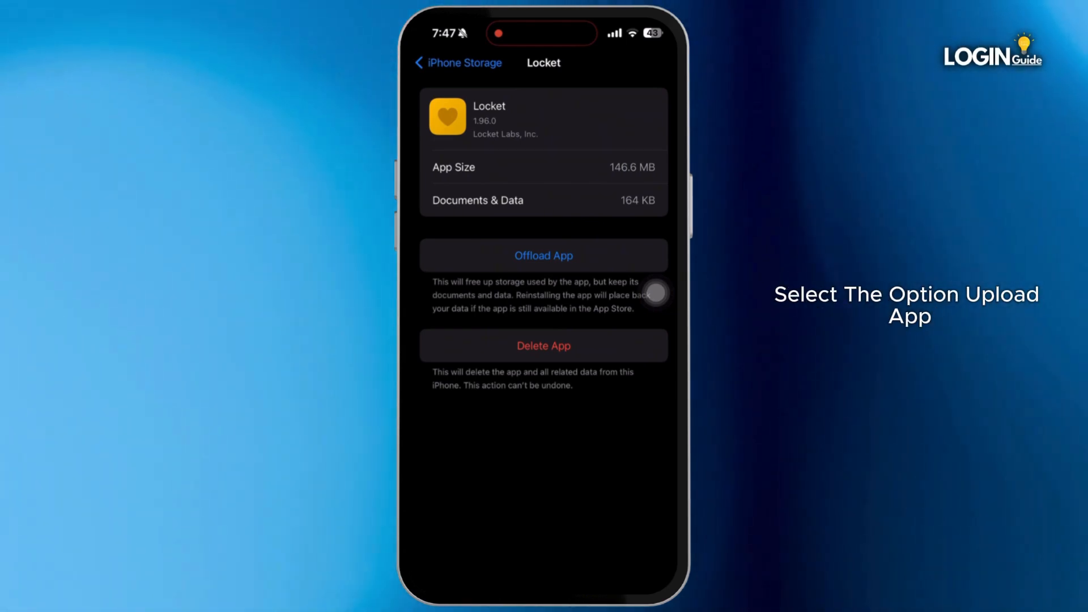
click(543, 255)
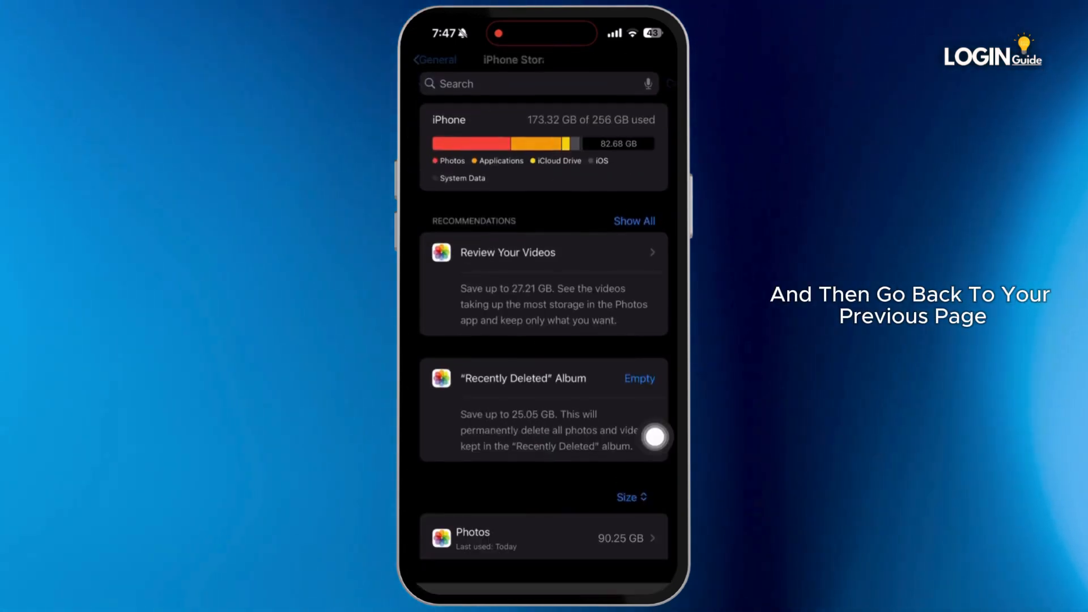
Step: Check VPN & Device Management shows no VPN connected, then return to main Settings
click(435, 59)
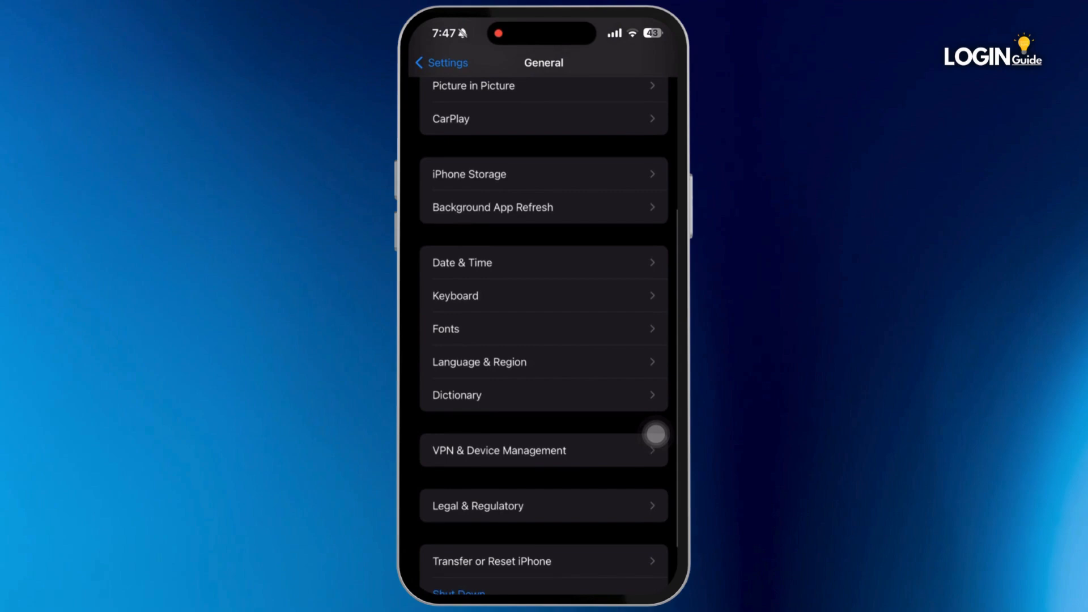
click(499, 450)
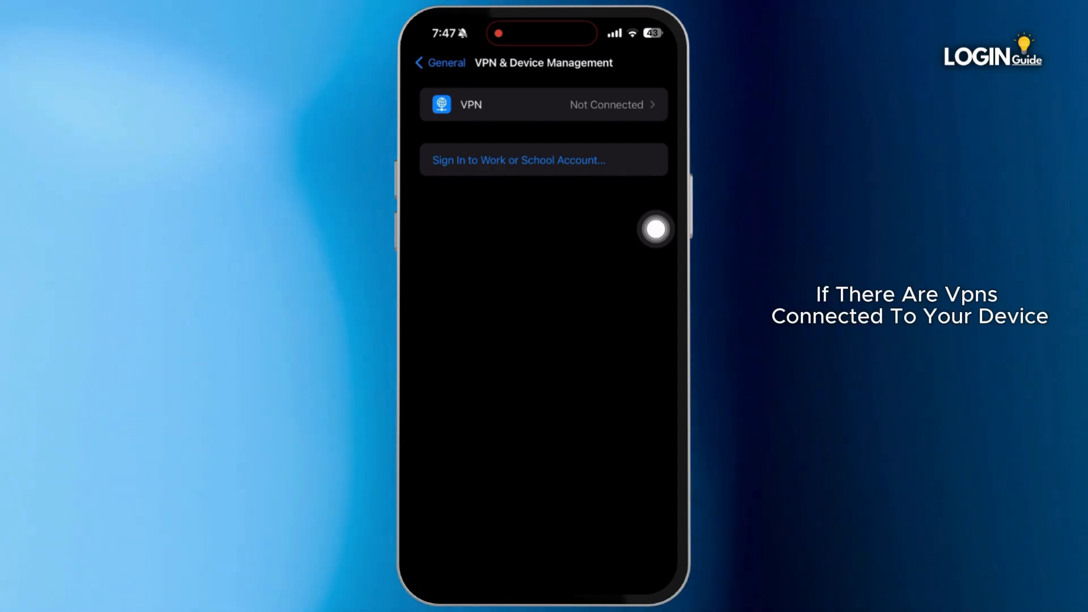
click(440, 62)
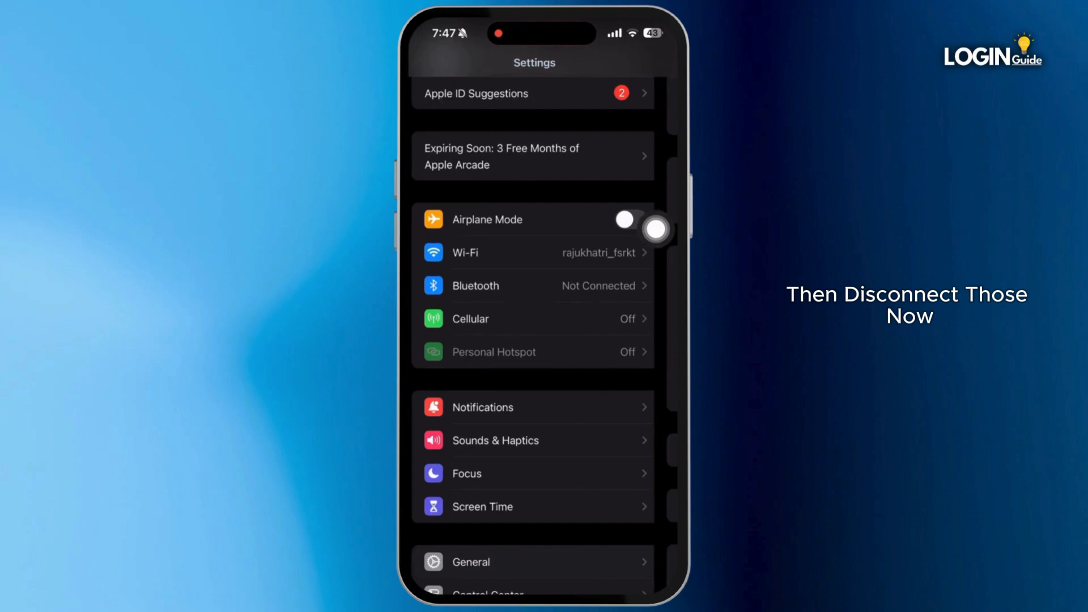